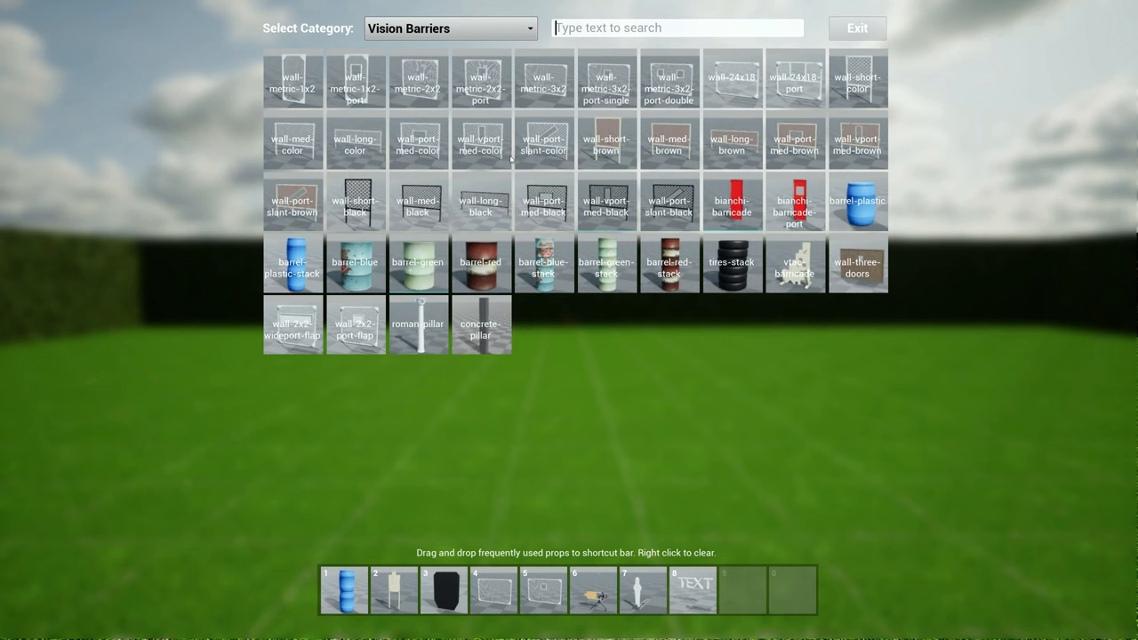
Switch the prop library's category from Vision Barriers to USPSA targets.
click(448, 28)
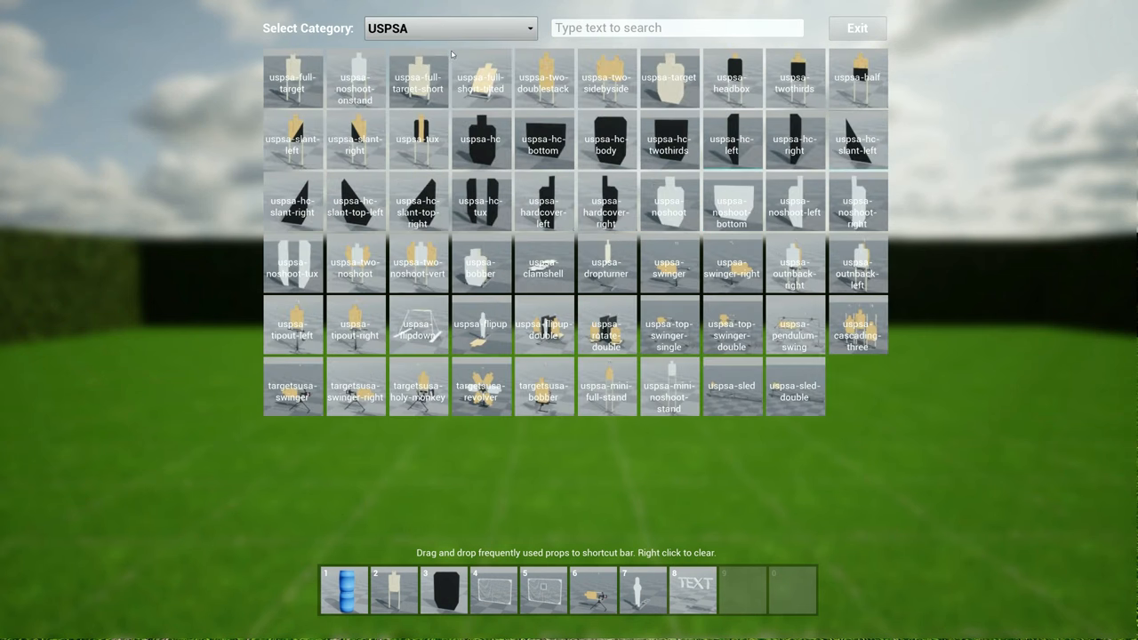
mouse_move(587, 384)
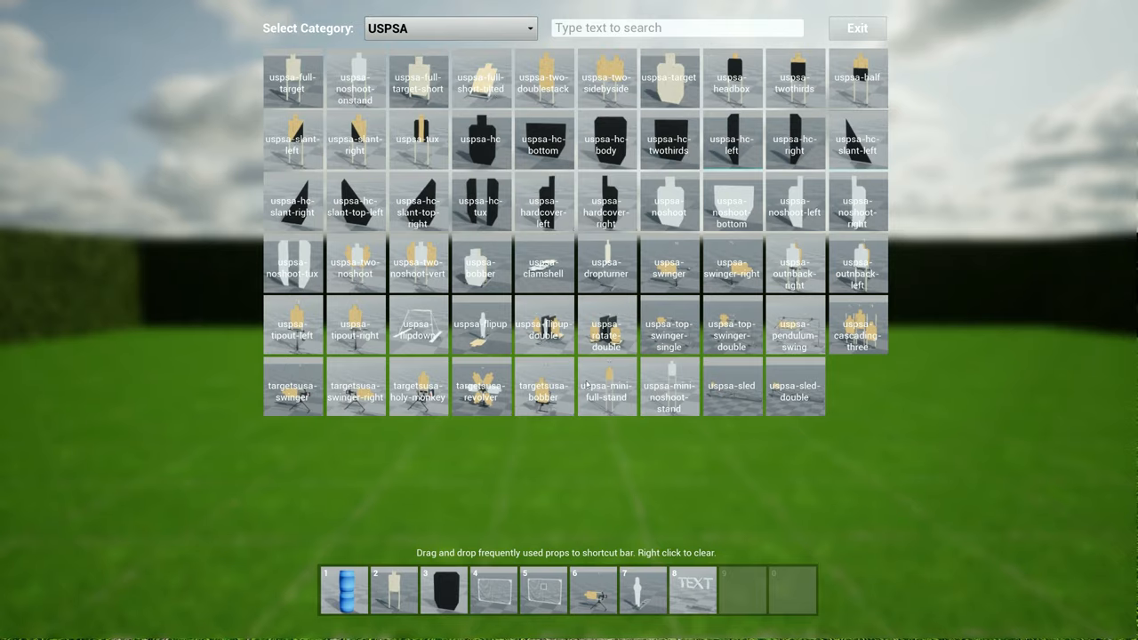
mouse_move(815, 264)
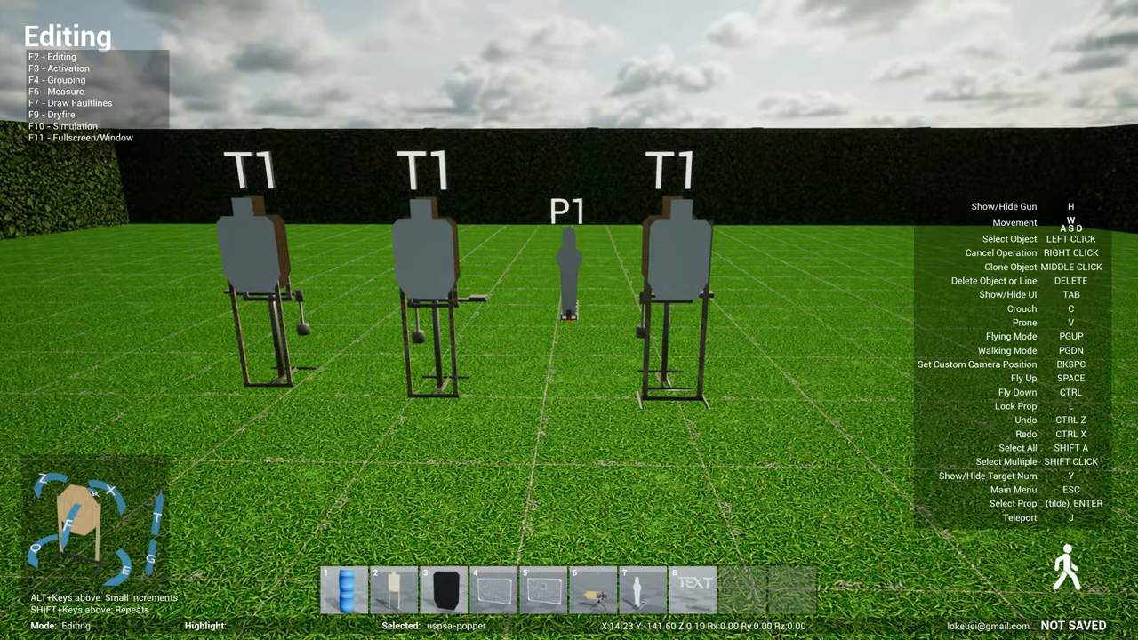
Test-fire the three T1 swingers and P1 popper in activation and simulation modes, then reopen the USPSA catalog.
key(f3)
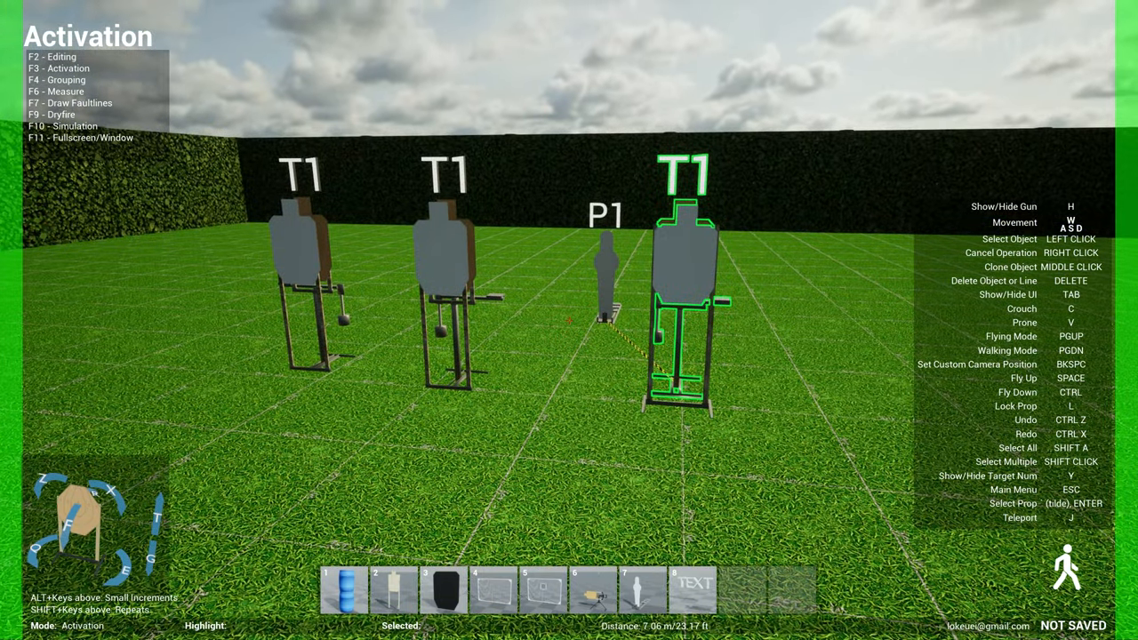
key(F10)
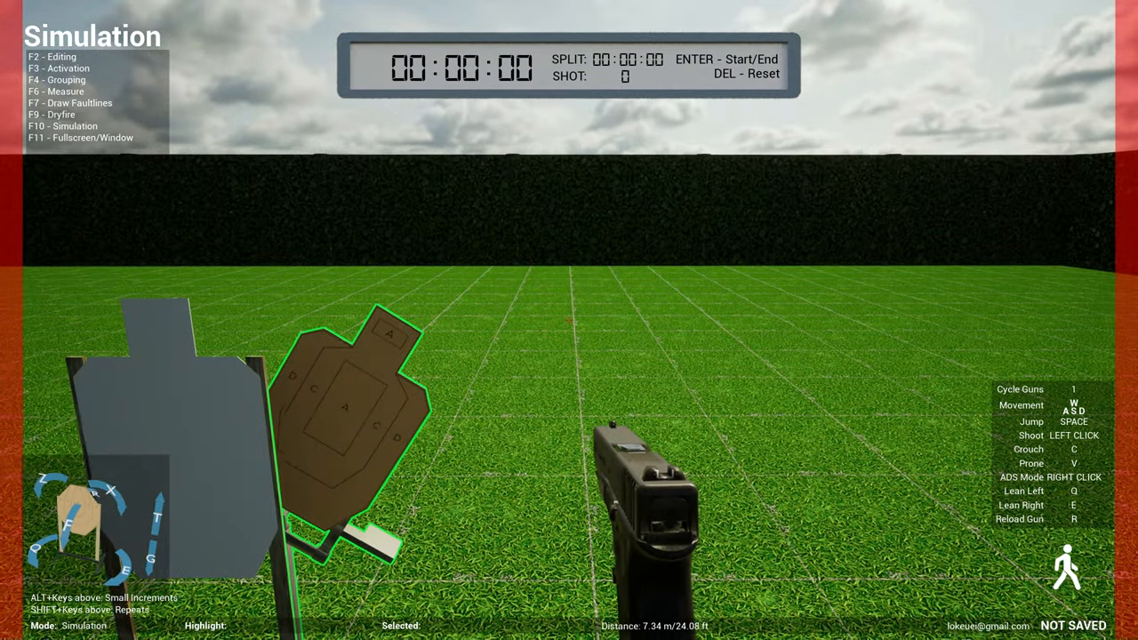
key(f2)
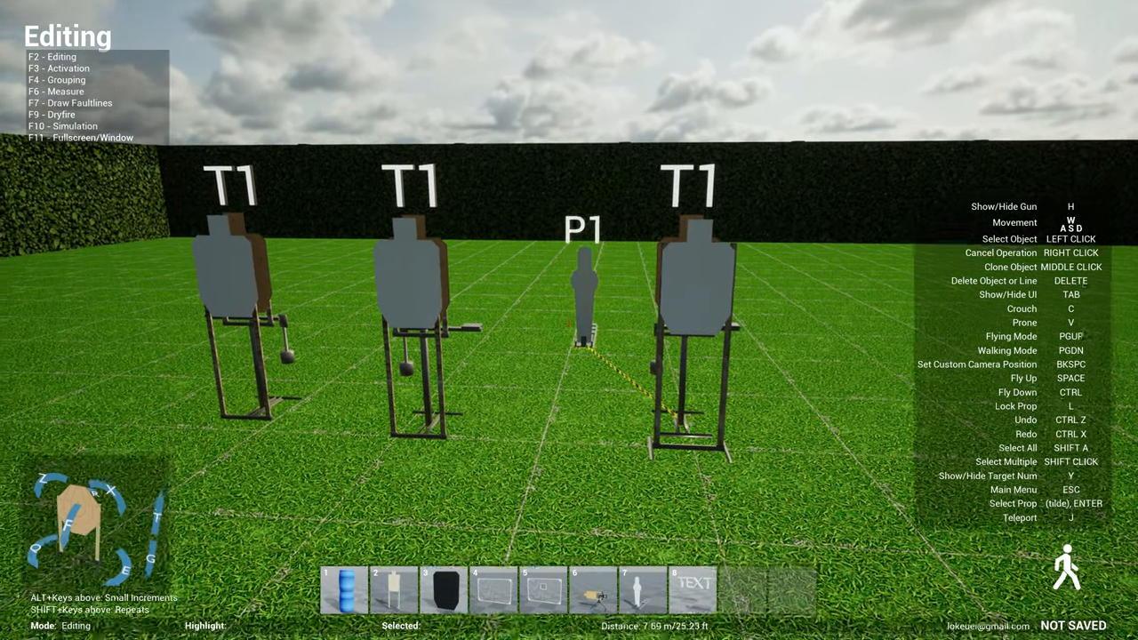
click(583, 293)
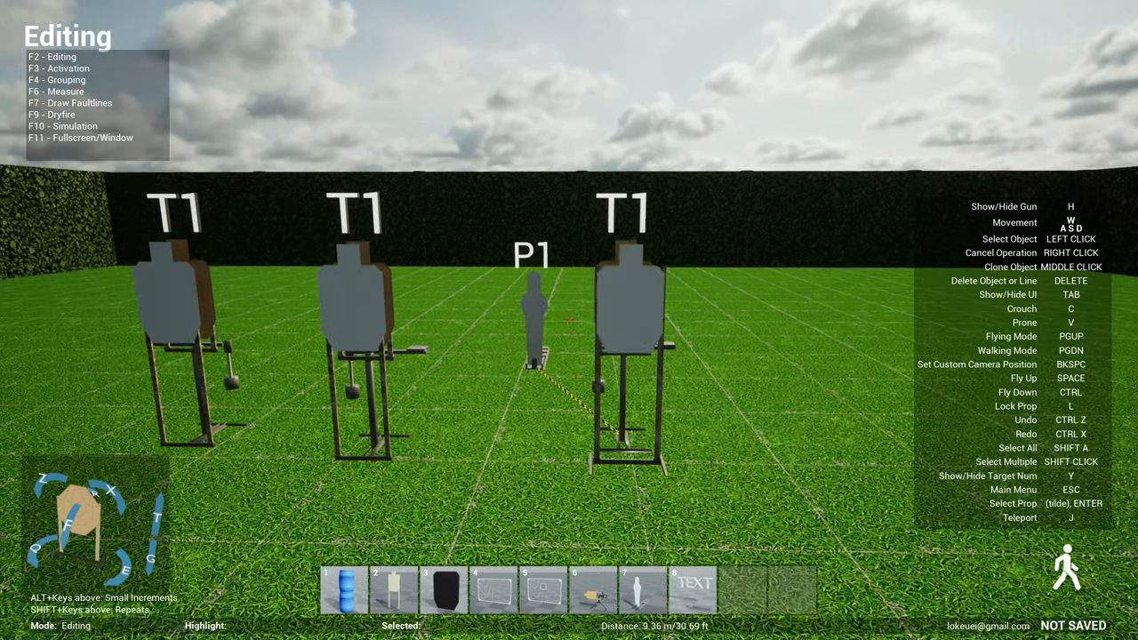
key(f10)
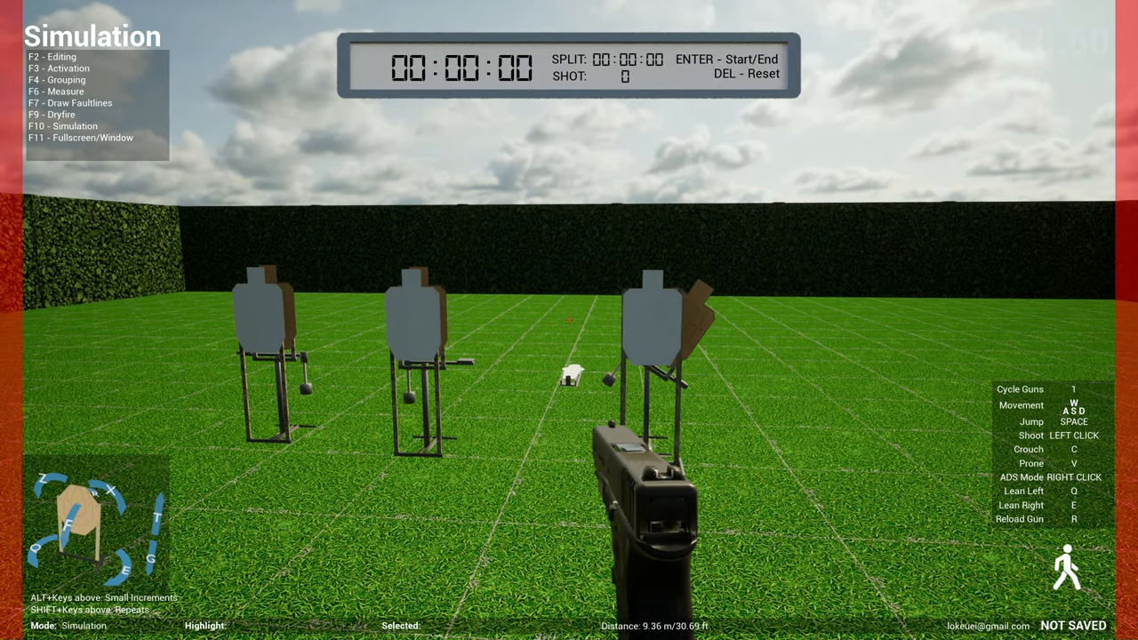
key(f2)
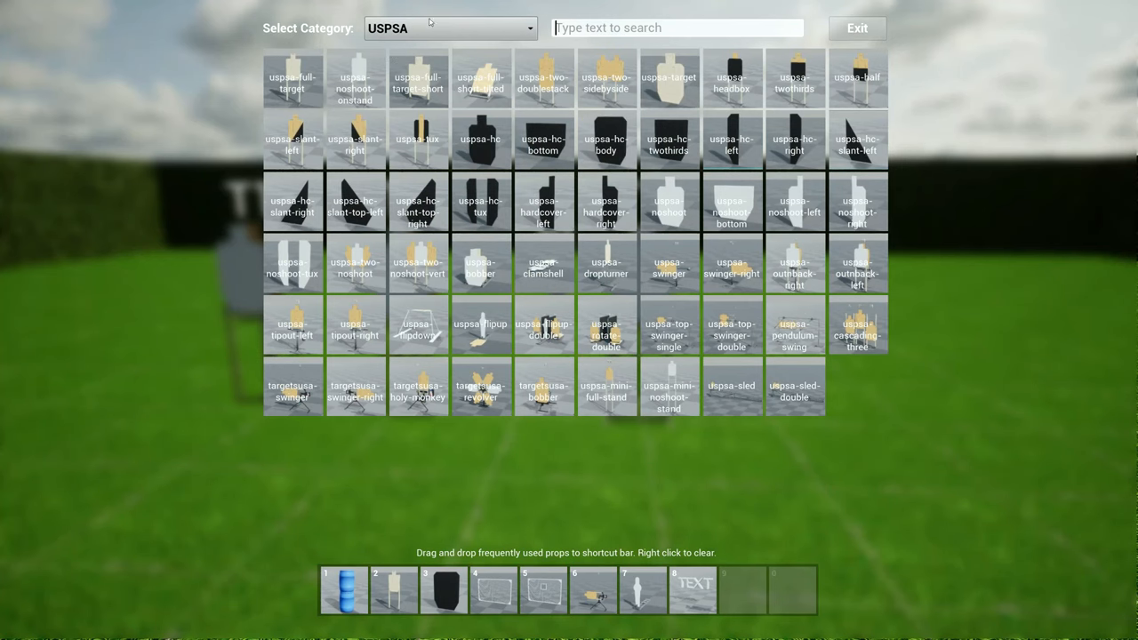
Browse the IPSC and IDPA target catalogs, then pick a vision-barrier category for a port wall.
click(451, 29)
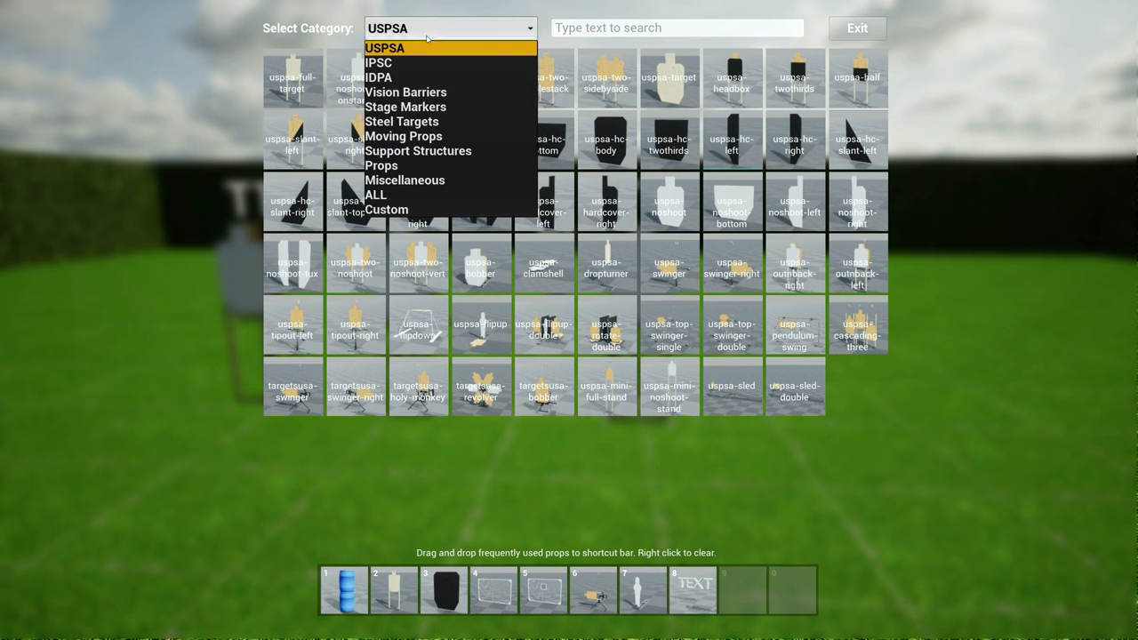
click(377, 62)
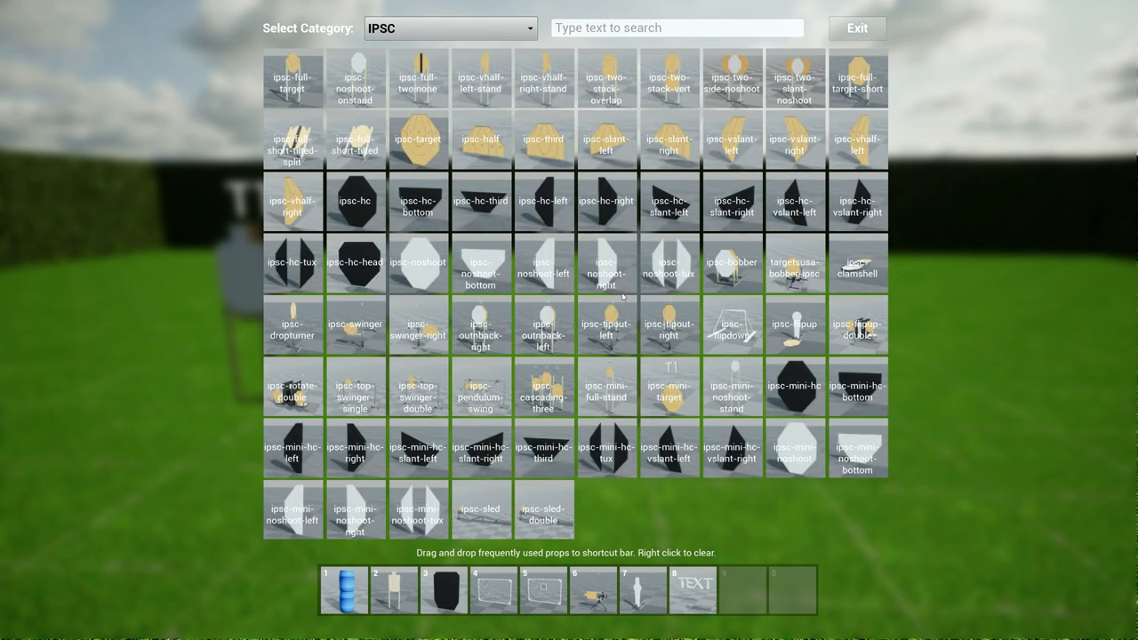
click(448, 28)
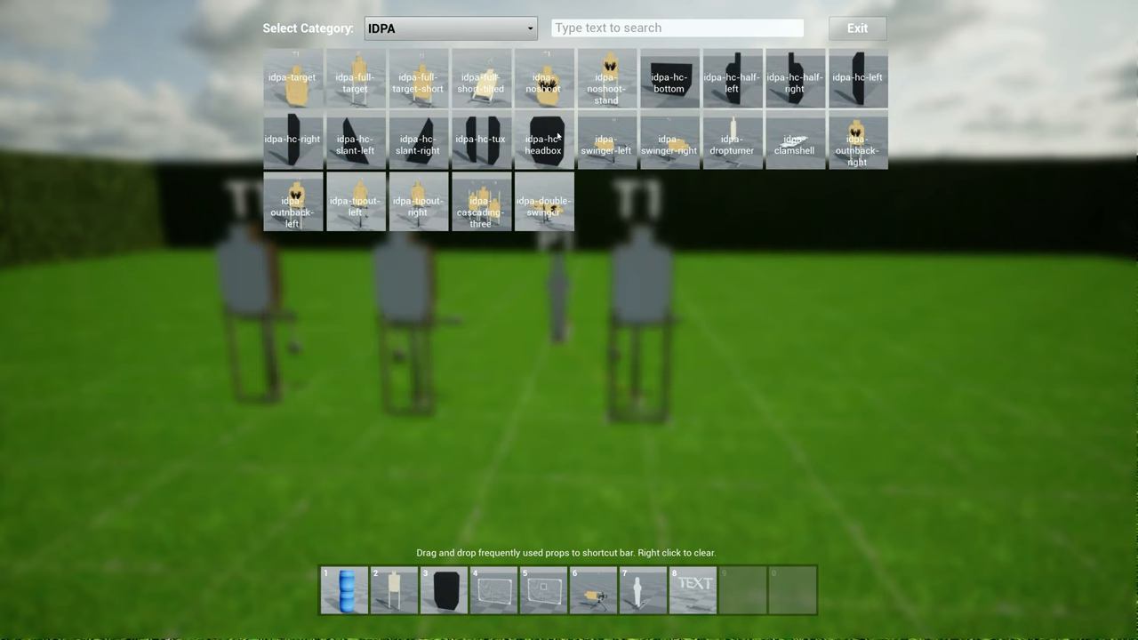
mouse_move(374, 223)
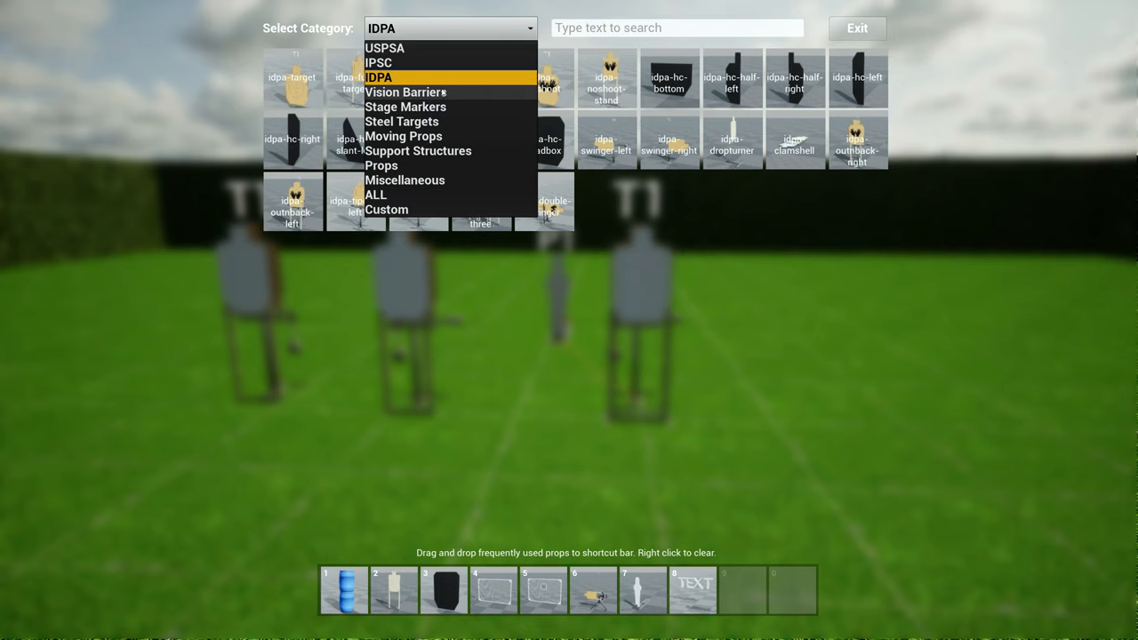
click(406, 92)
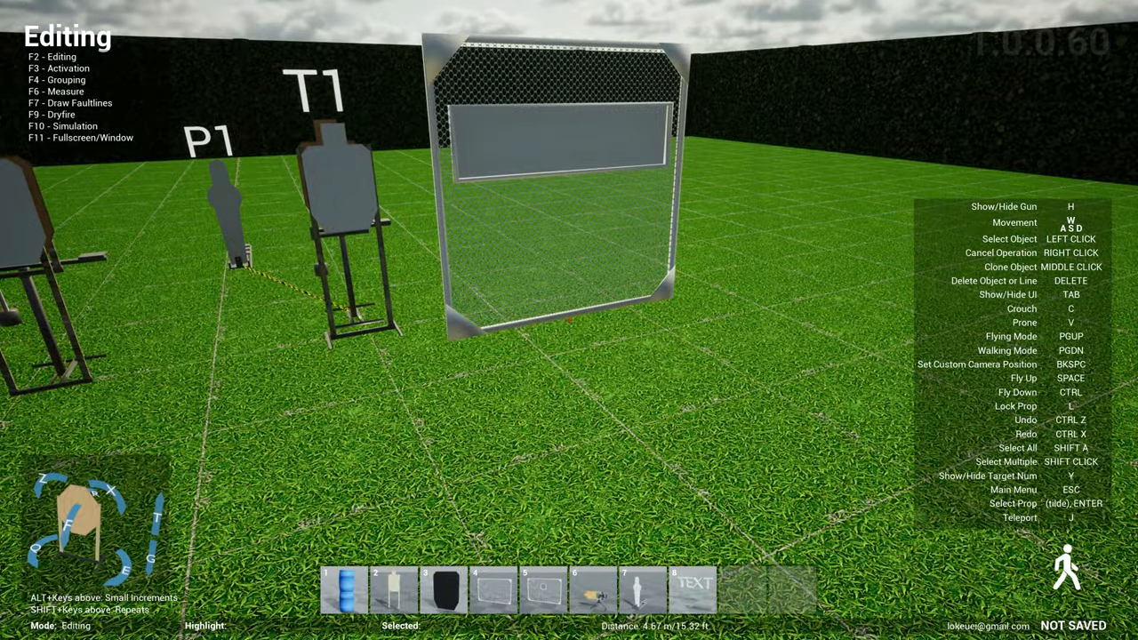
Check the first port wall from the shooter's view, adjust the walls, re-check in simulation and reopen the prop library.
key(F10)
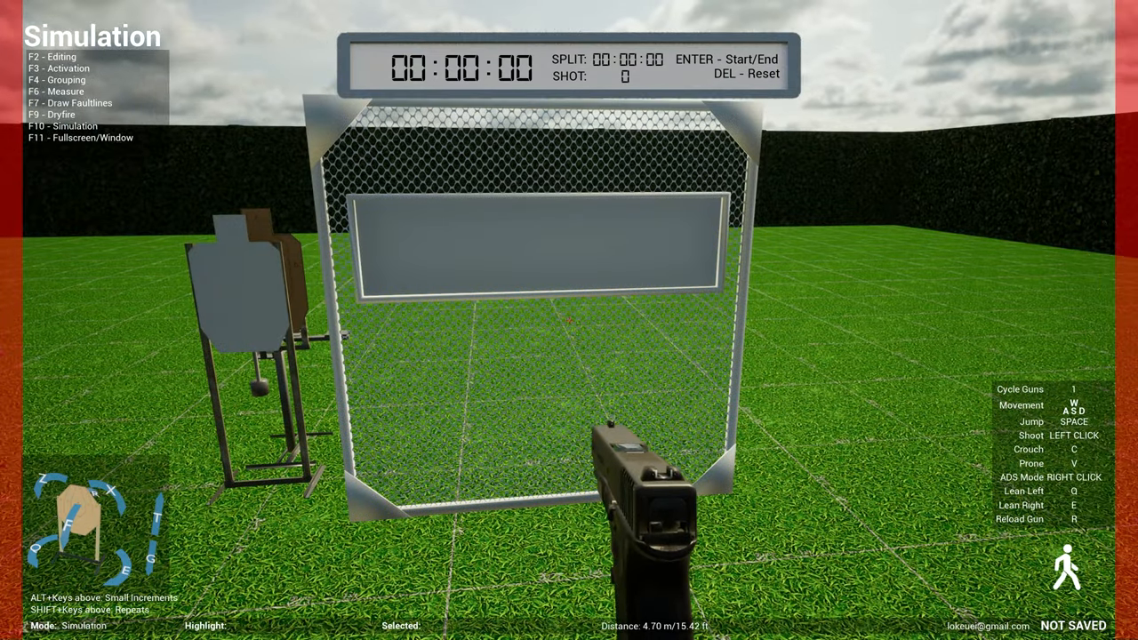
key(f2)
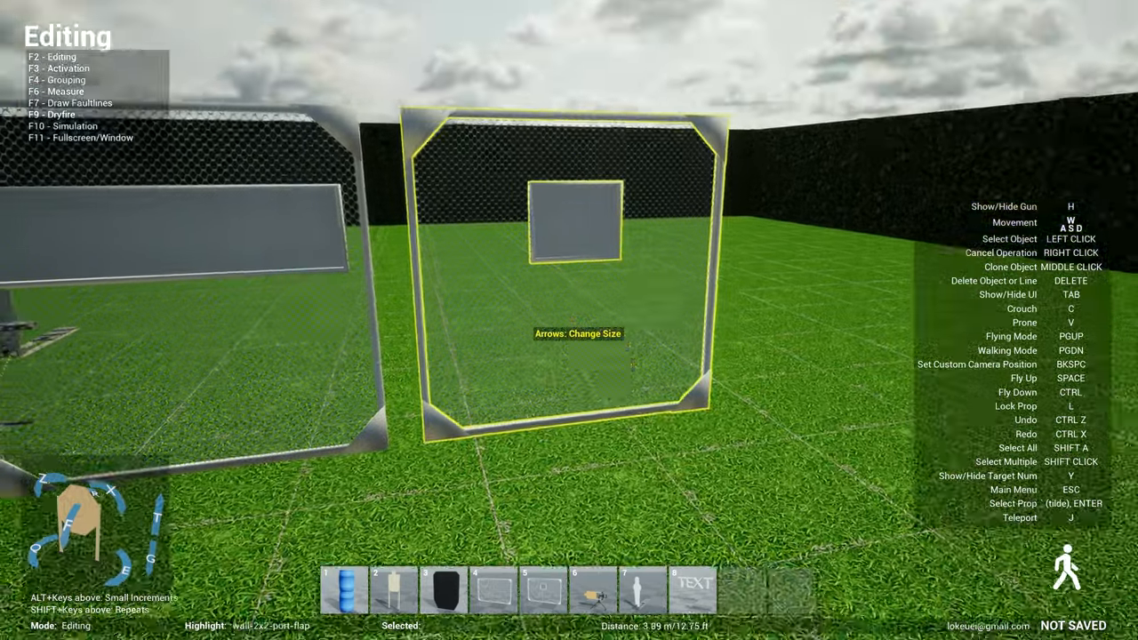
key(F10)
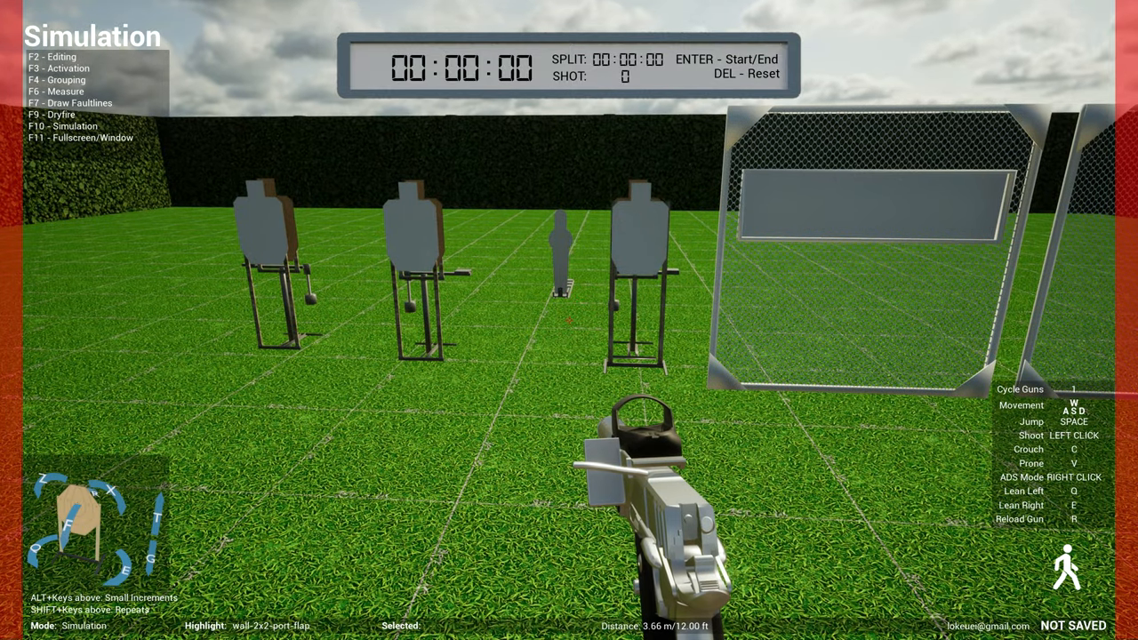
key(f3)
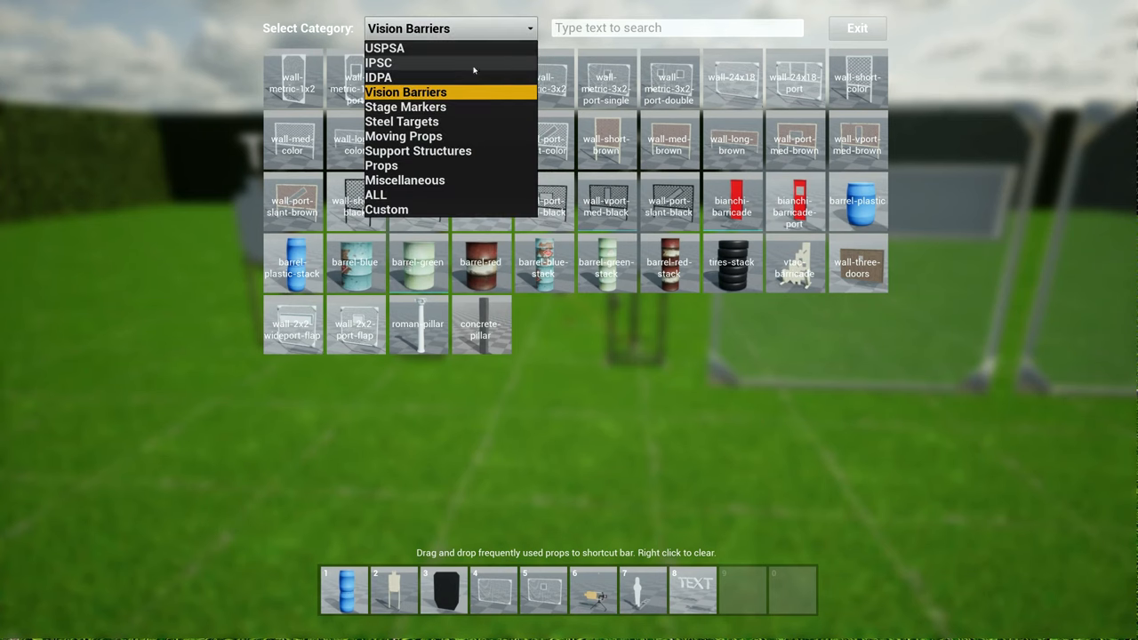
Choose the Stage Markers category listing fault lines, shooting boxes and no-shoot markers.
click(406, 106)
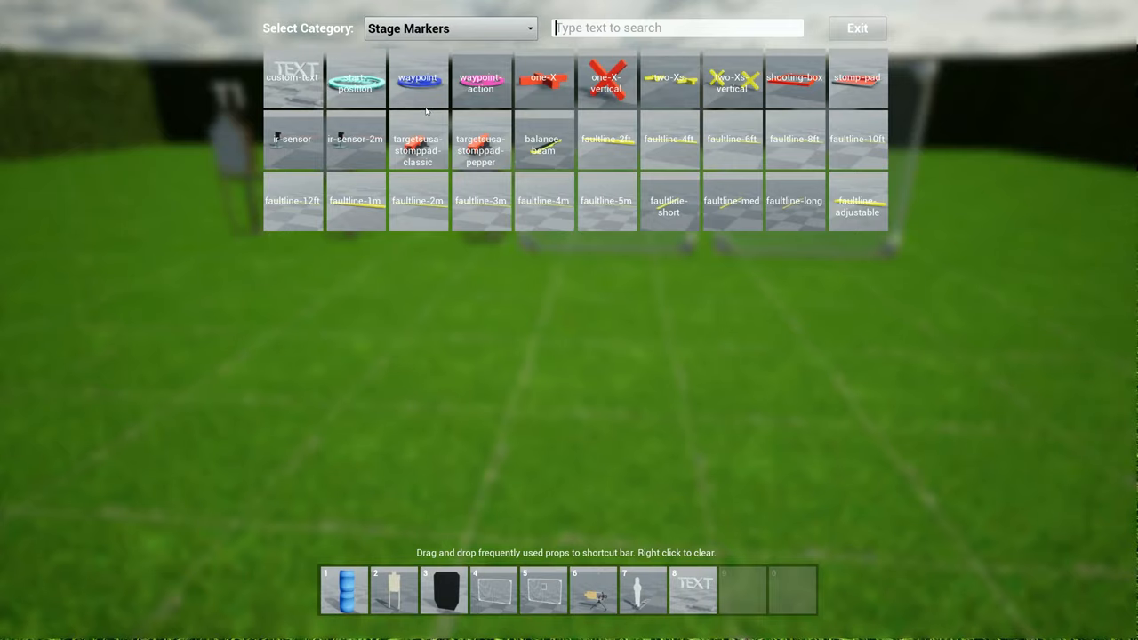
Place the white sedan from the Props category on the grass left of the targets, then reopen the catalog.
click(448, 28)
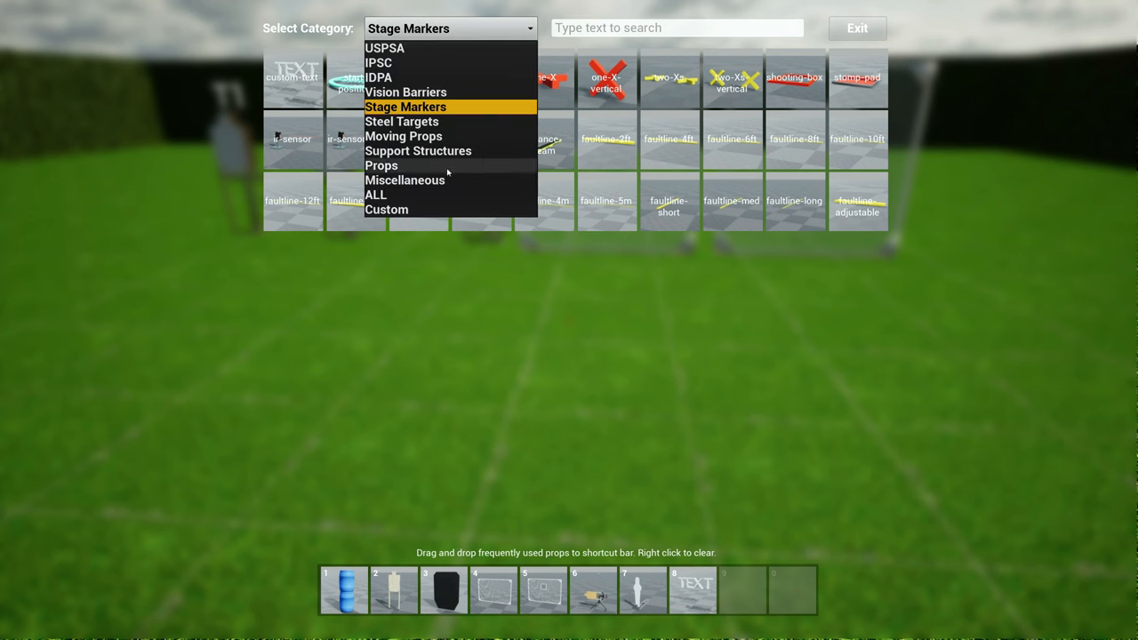
click(380, 165)
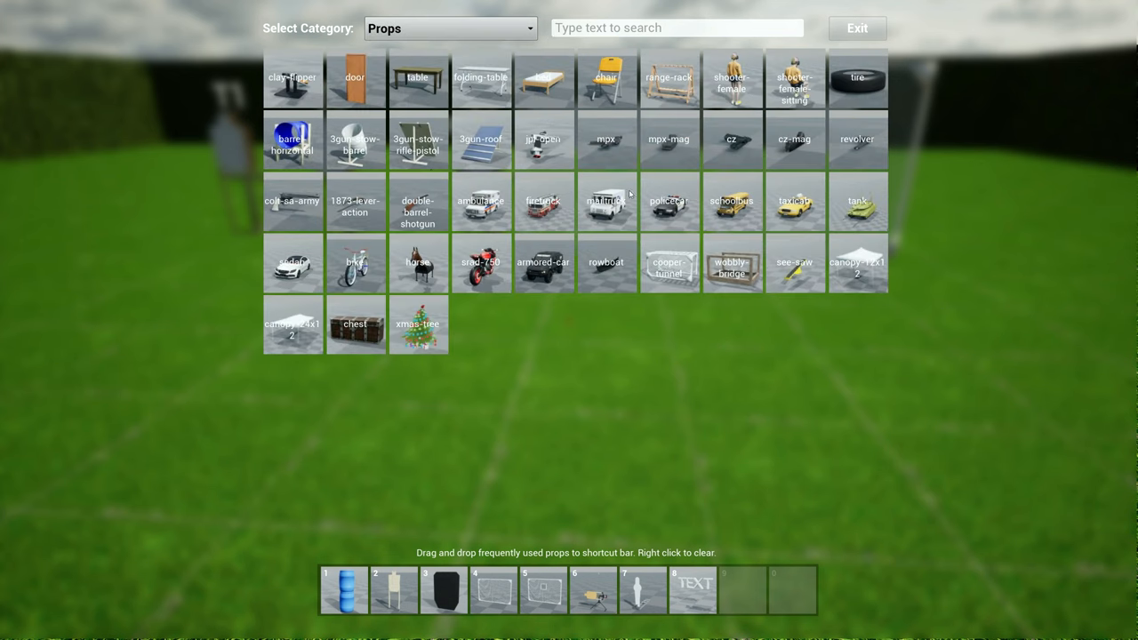
mouse_move(306, 270)
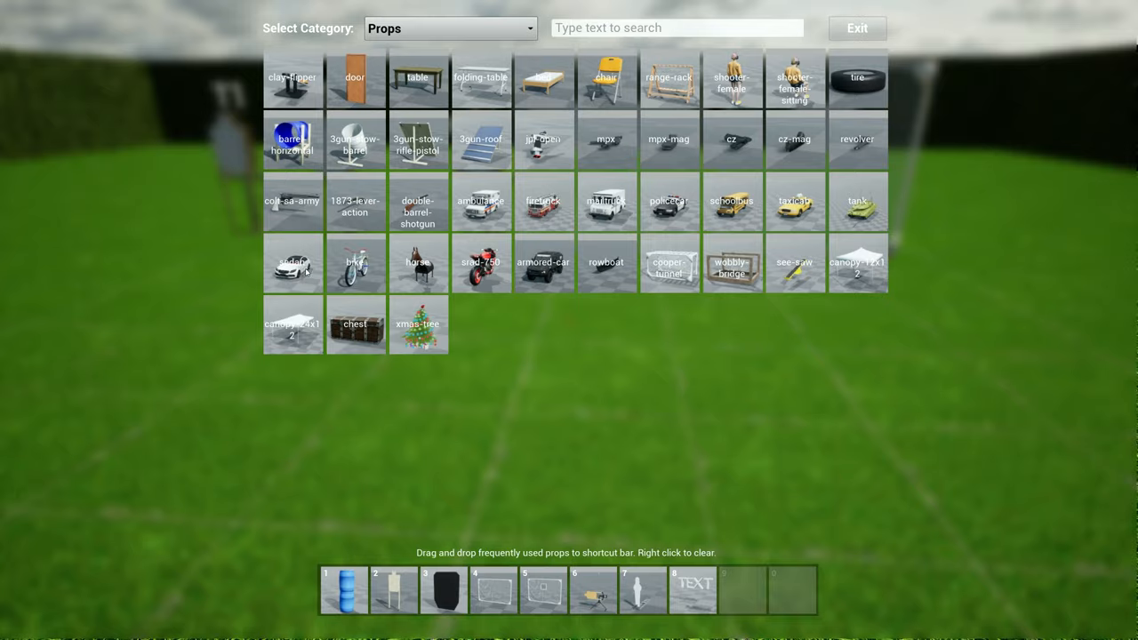
click(291, 262)
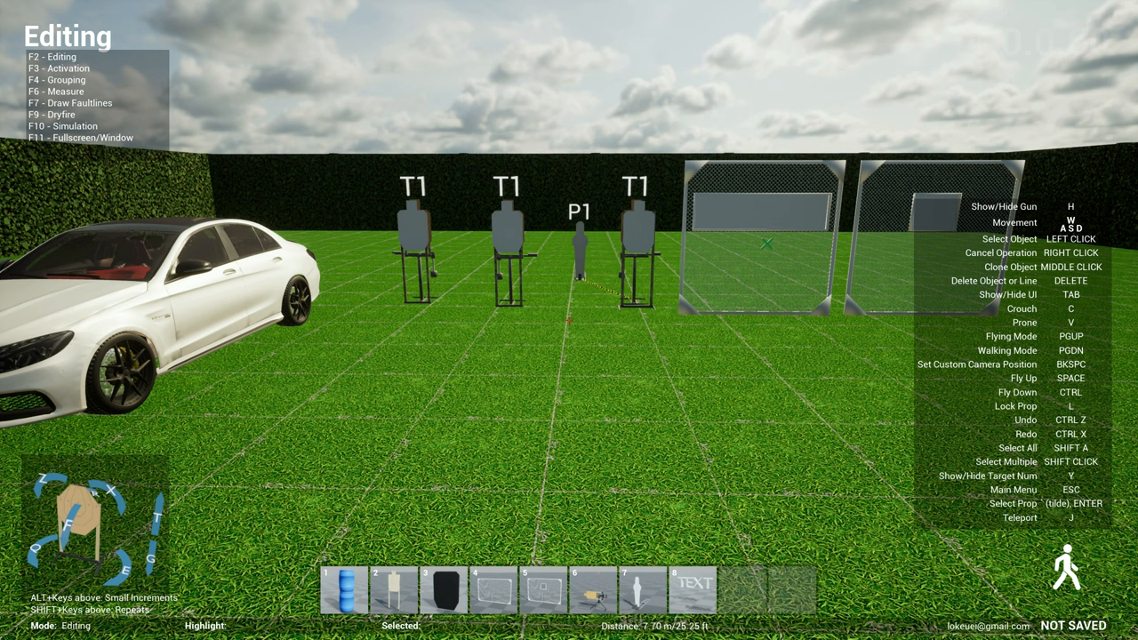
key(`)
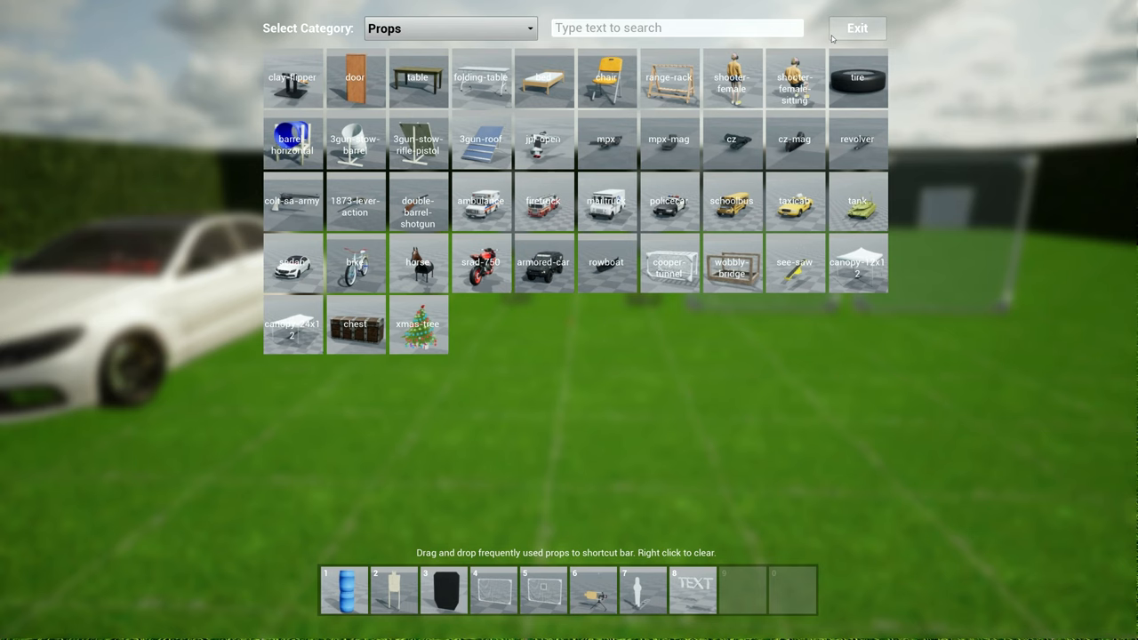
text(SWIN)
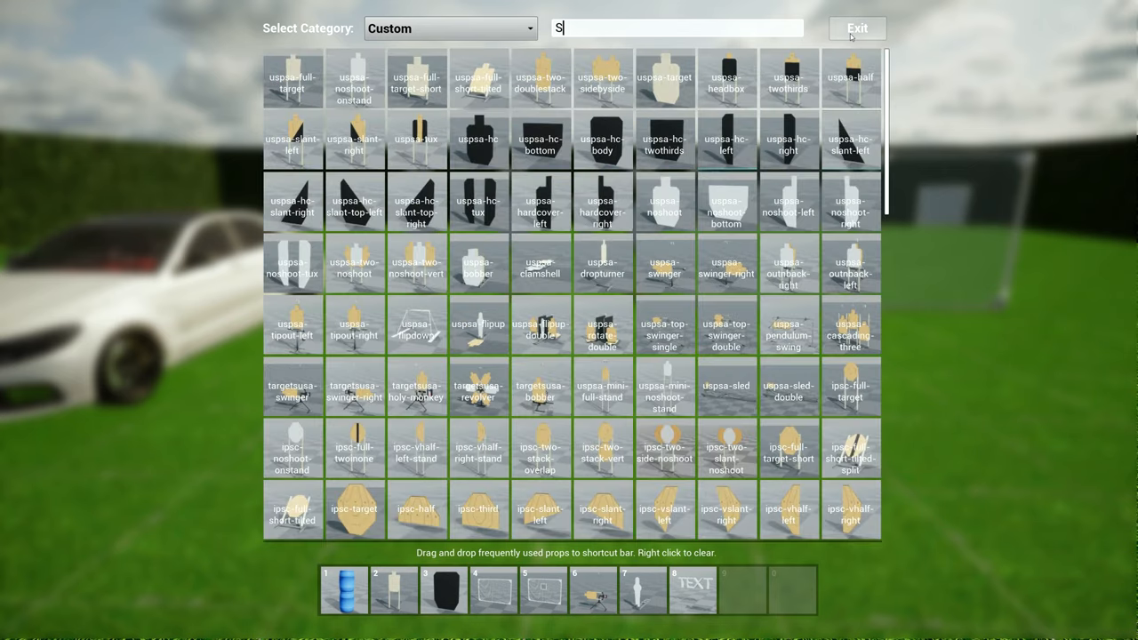
text(WALL)
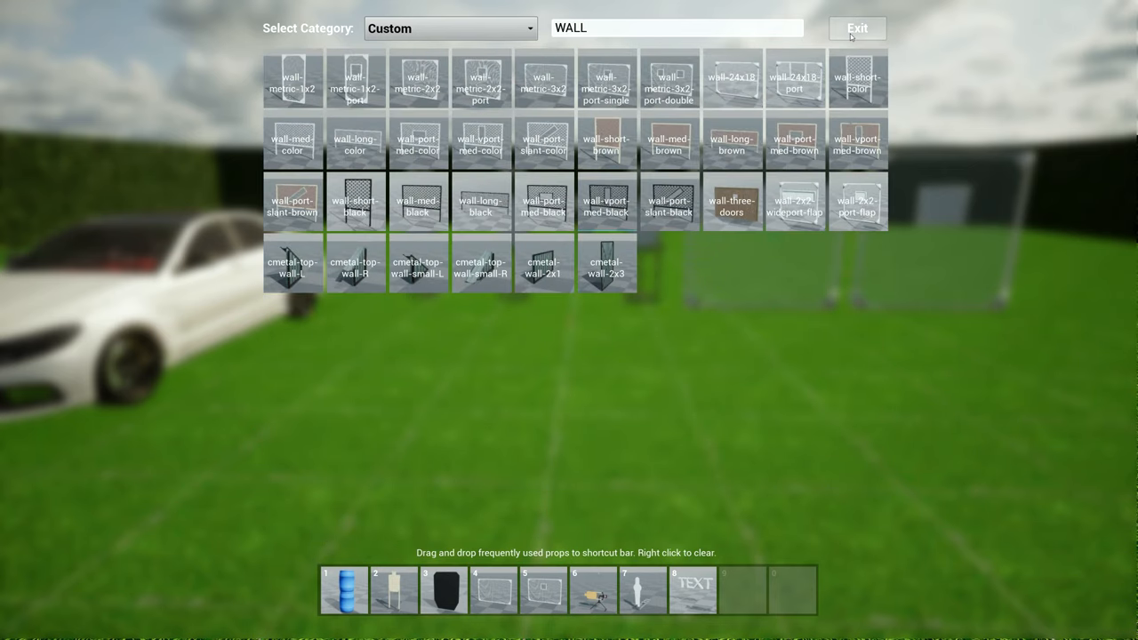
click(857, 29)
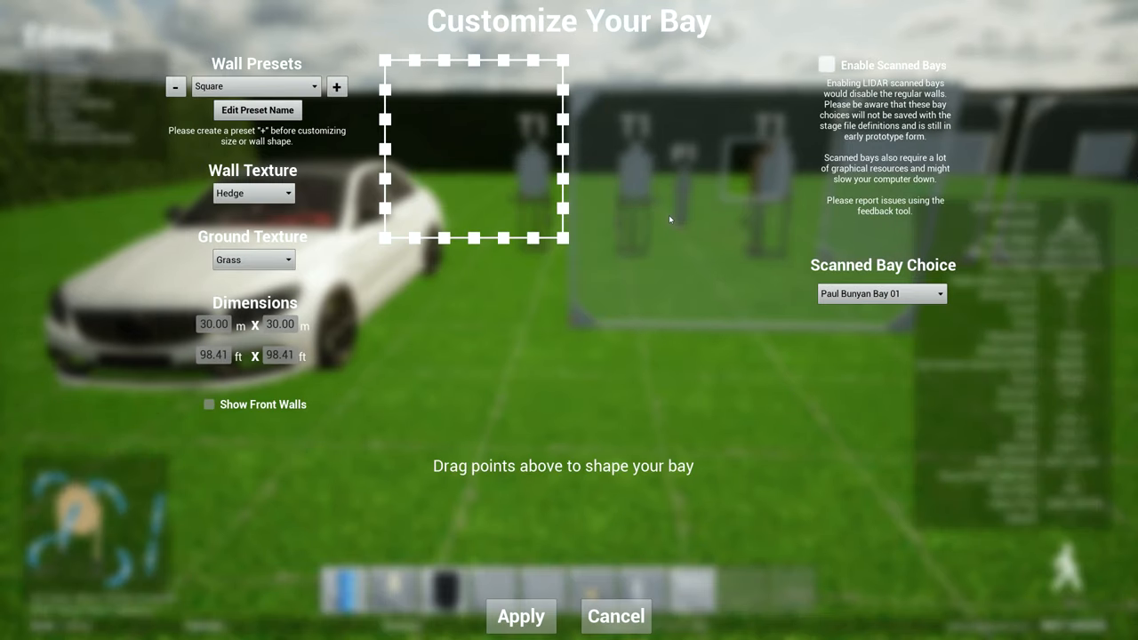
mouse_move(338, 85)
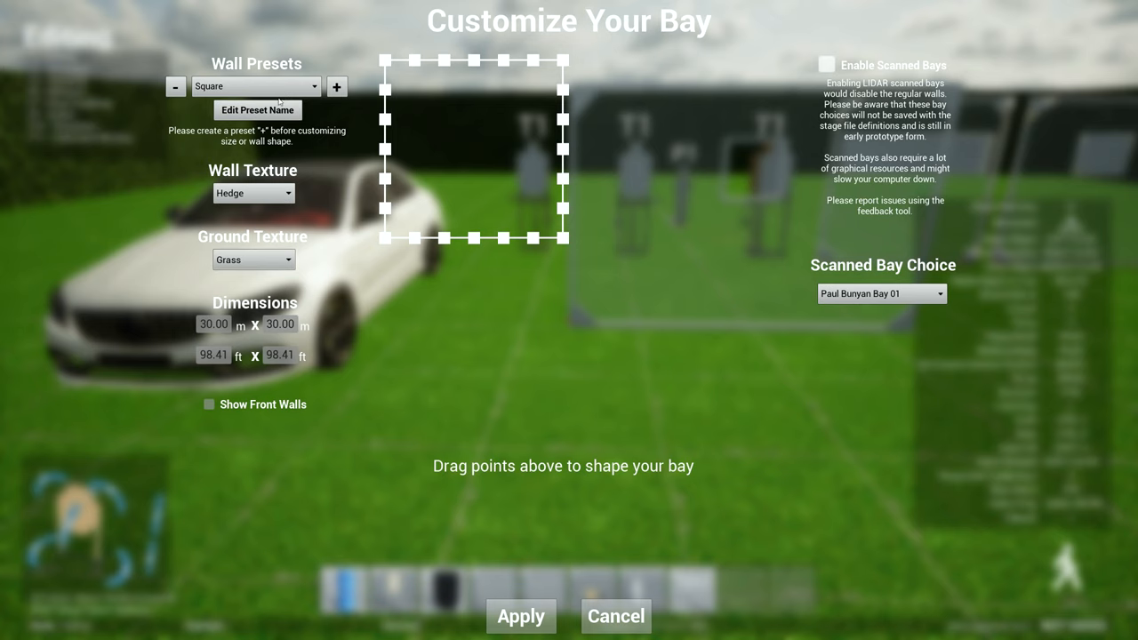
Add a new bay wall preset named TESTEXAMPLE, confirm it and leave Customize Your Bay.
click(256, 85)
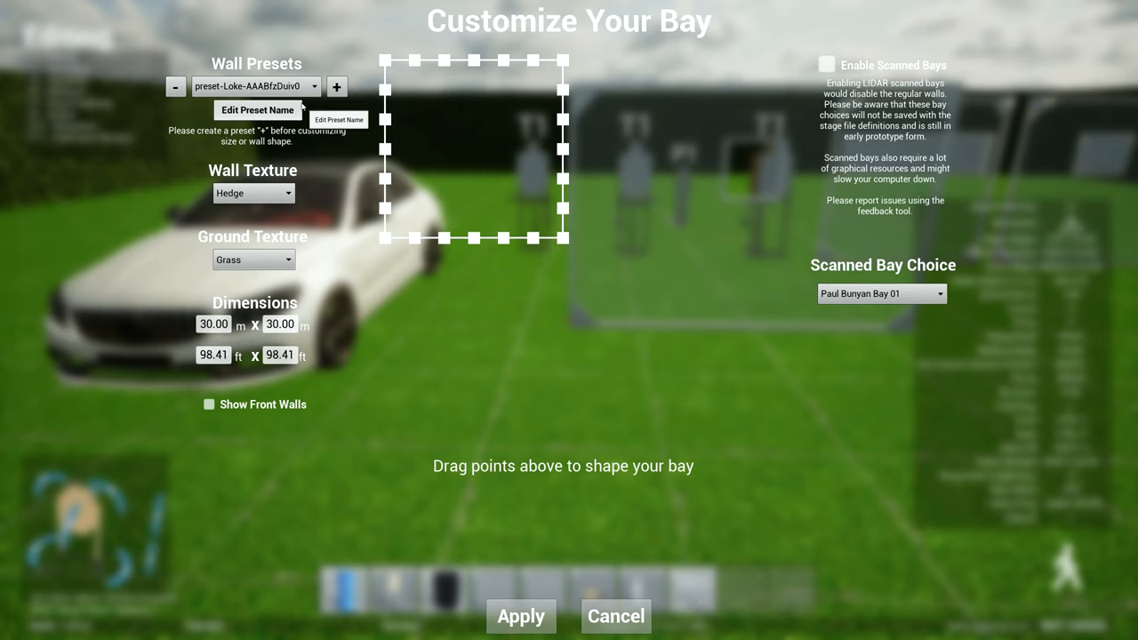
click(256, 110)
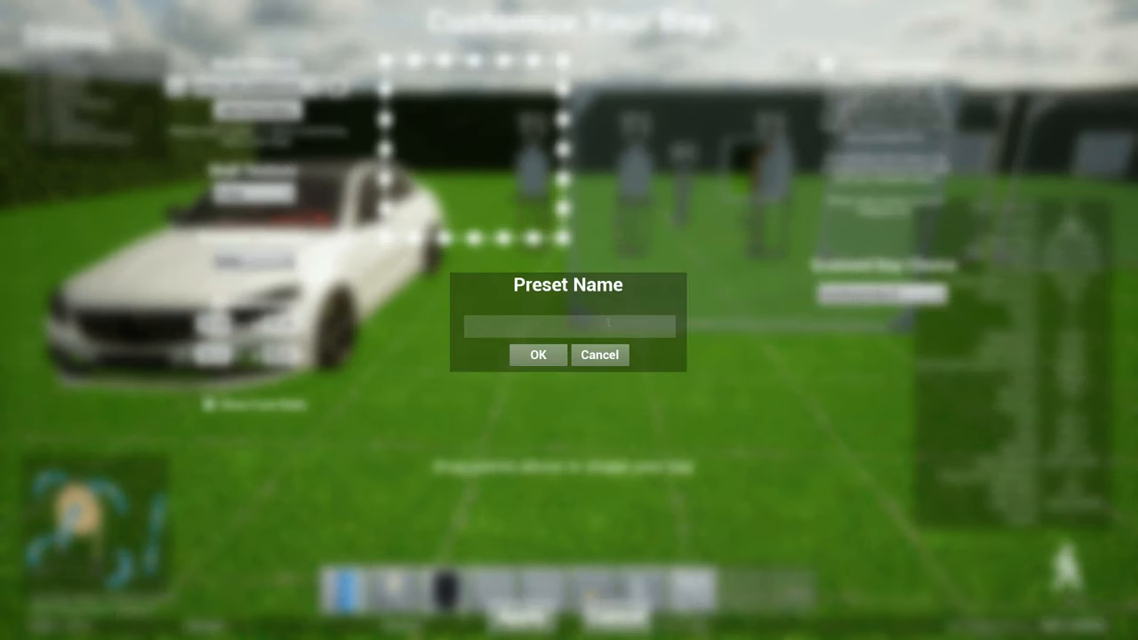
text(TESTEXAM)
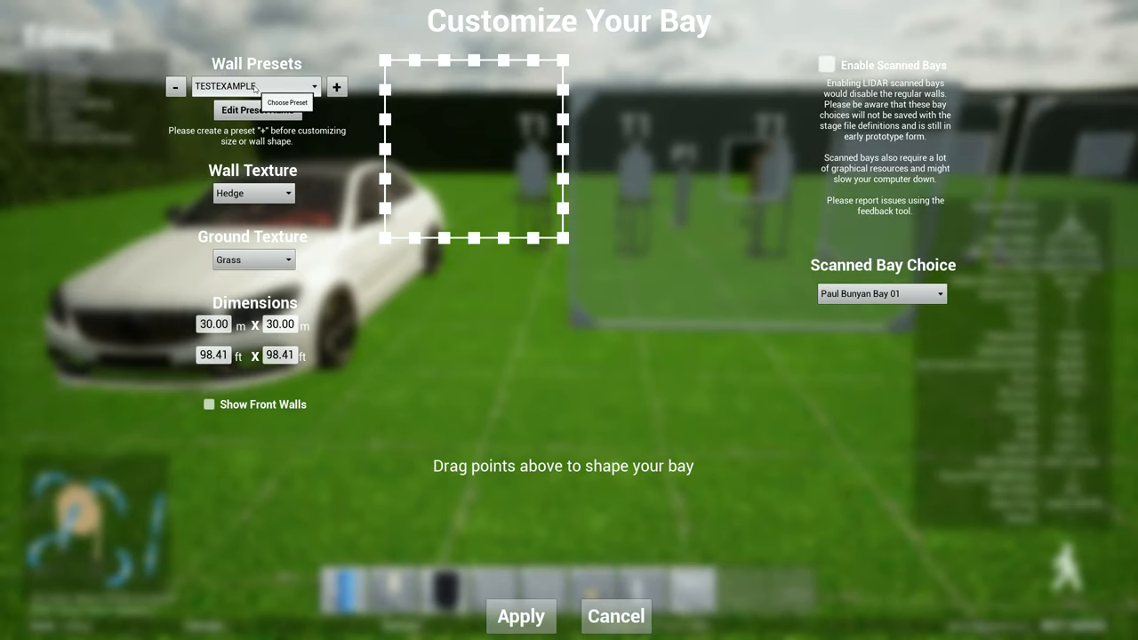
mouse_move(462, 336)
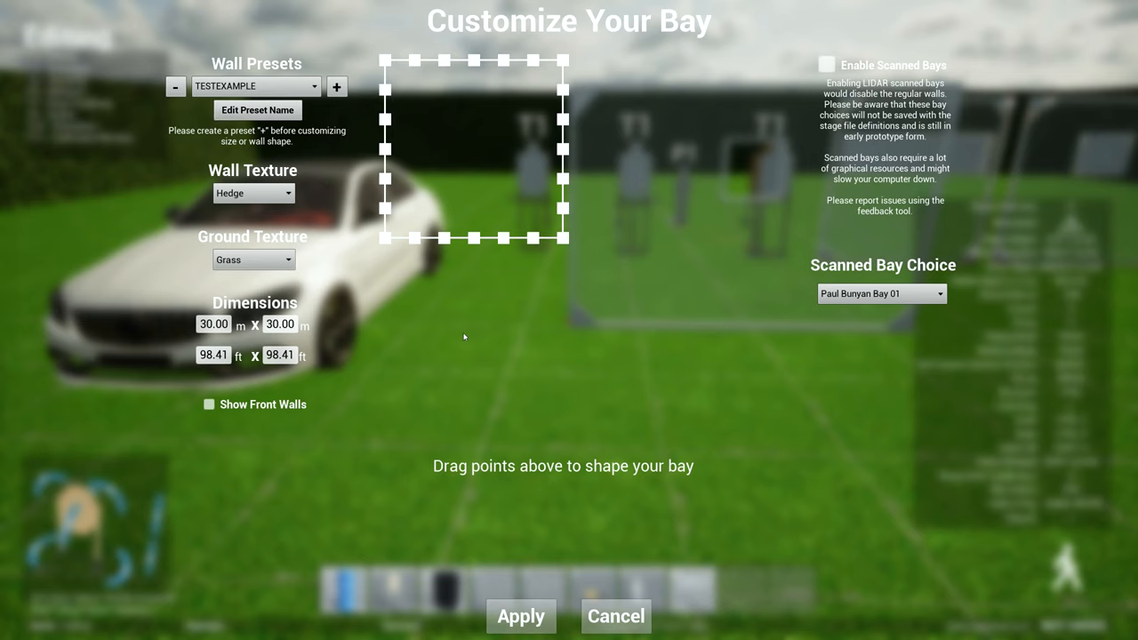
click(256, 85)
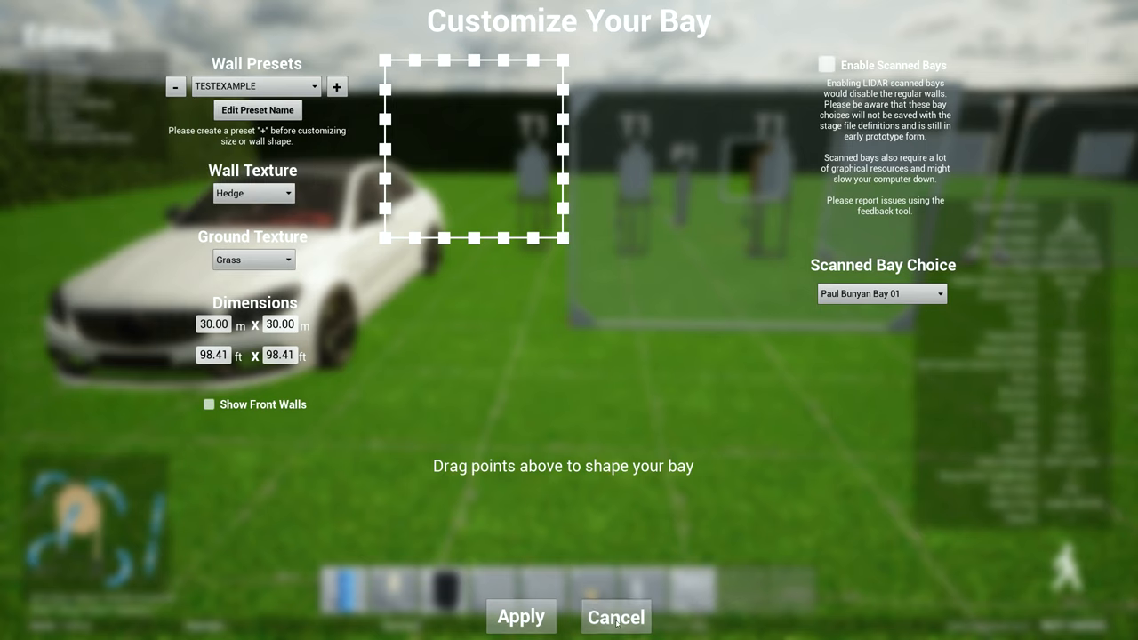
click(615, 617)
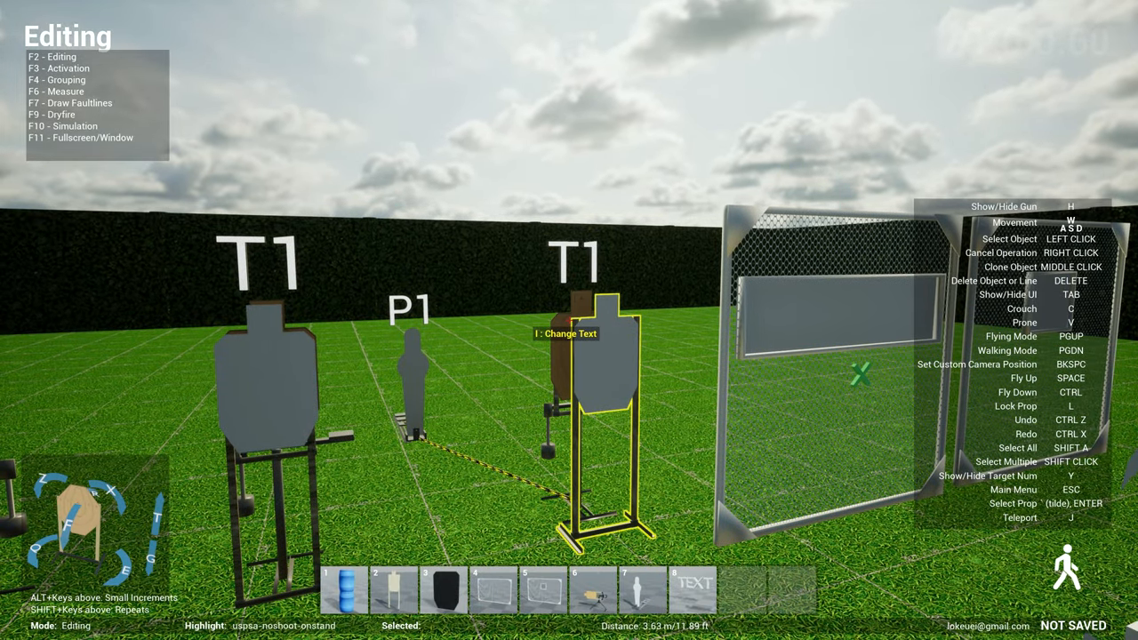
Relabel the target beside the port wall as T3.
text(T3)
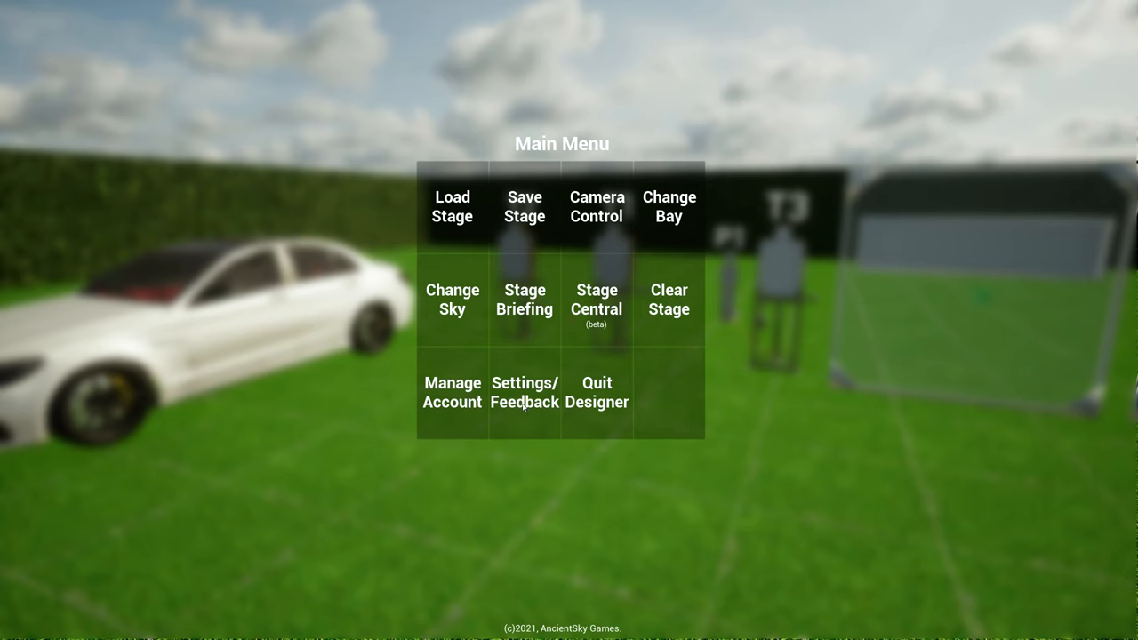
Review mouse, frame-rate and graphics settings under Settings/Feedback and cancel back to the editor.
click(522, 393)
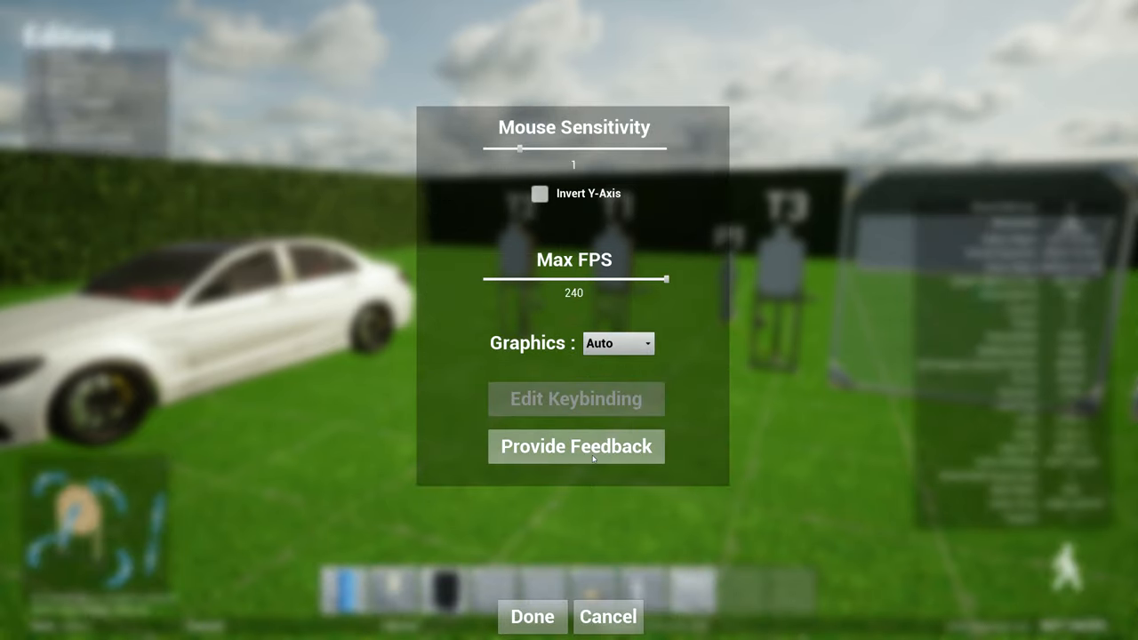
mouse_move(669, 389)
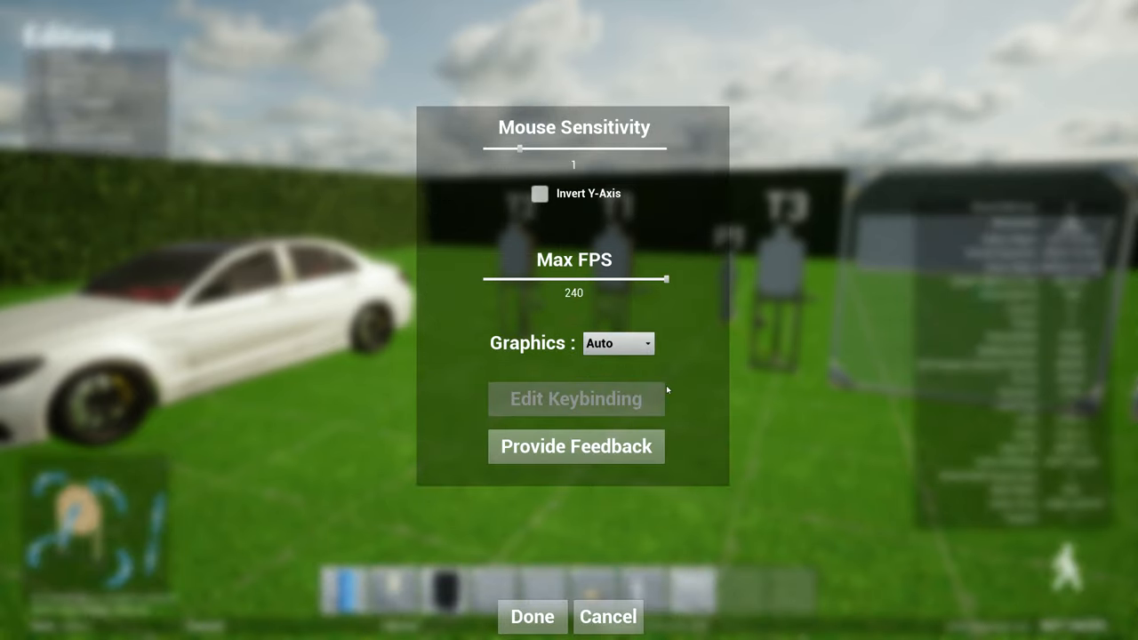
mouse_move(613, 409)
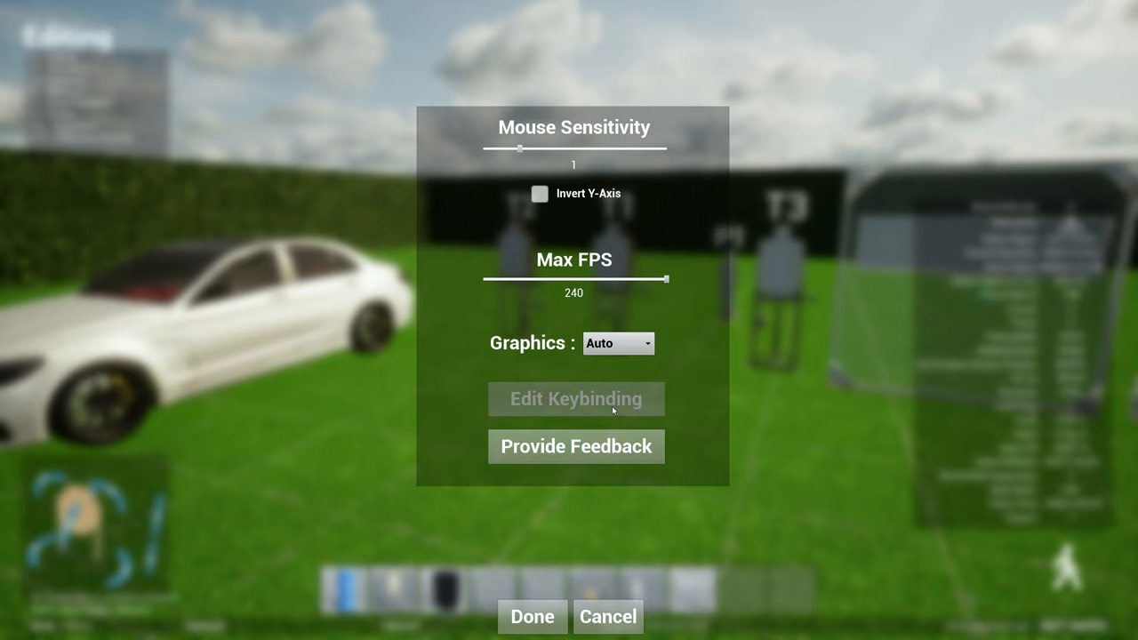
mouse_move(697, 628)
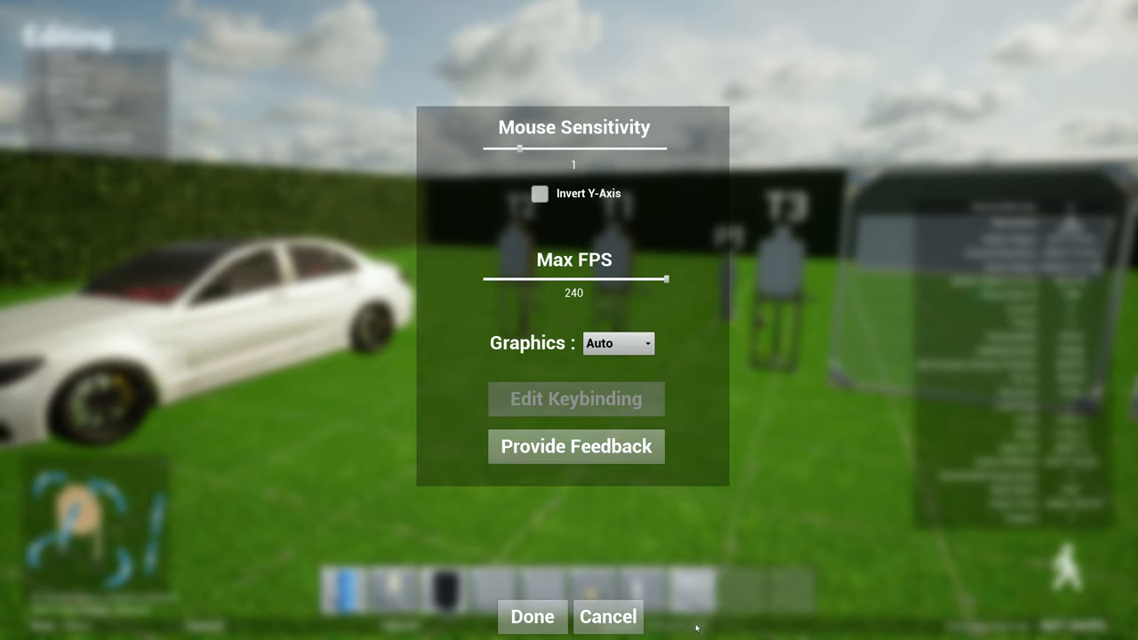
click(532, 615)
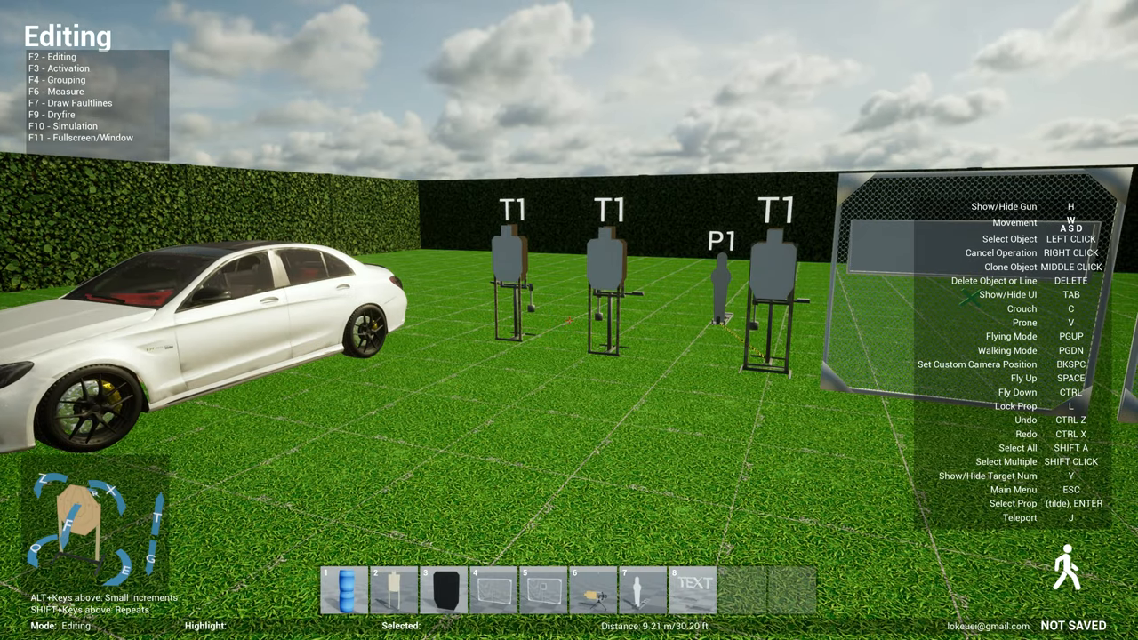